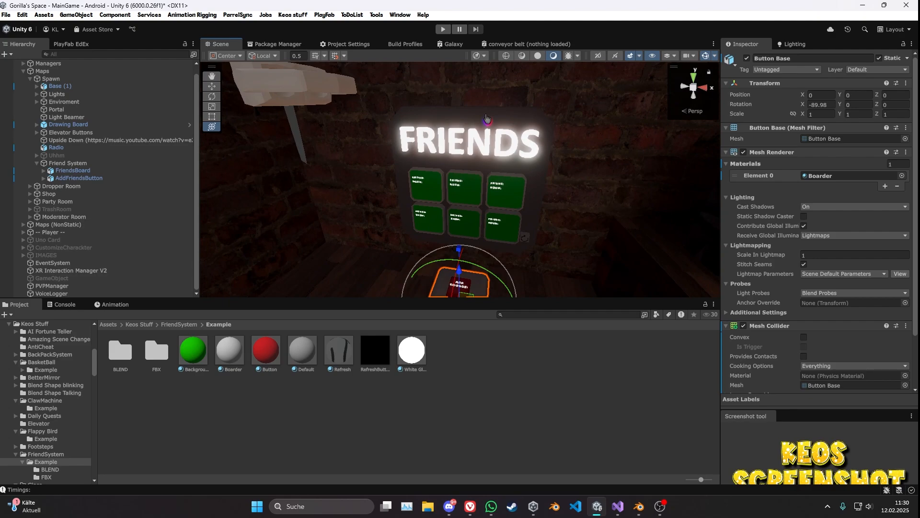
pyautogui.moveTo(505, 405)
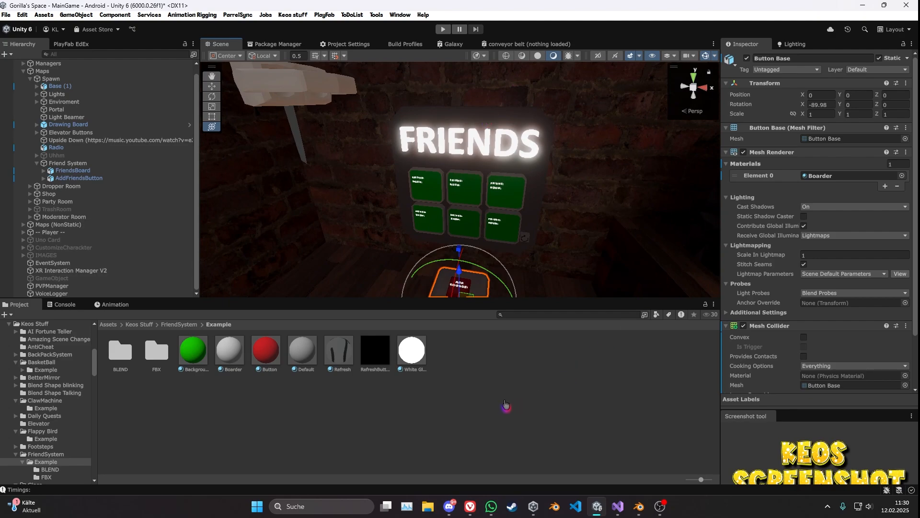
# Step: Browse FriendSystem, Example and FBX folders, then select the Friend System object in the Hierarchy
pyautogui.click(448, 507)
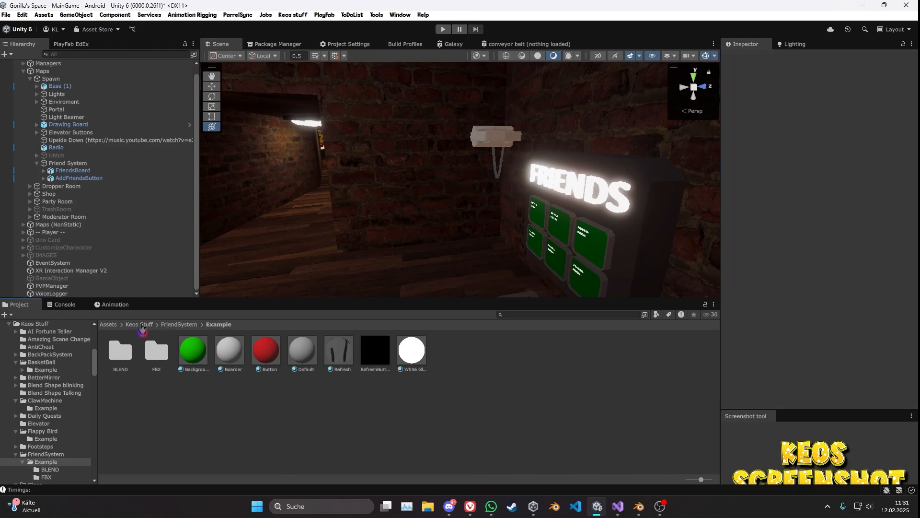
pyautogui.click(178, 324)
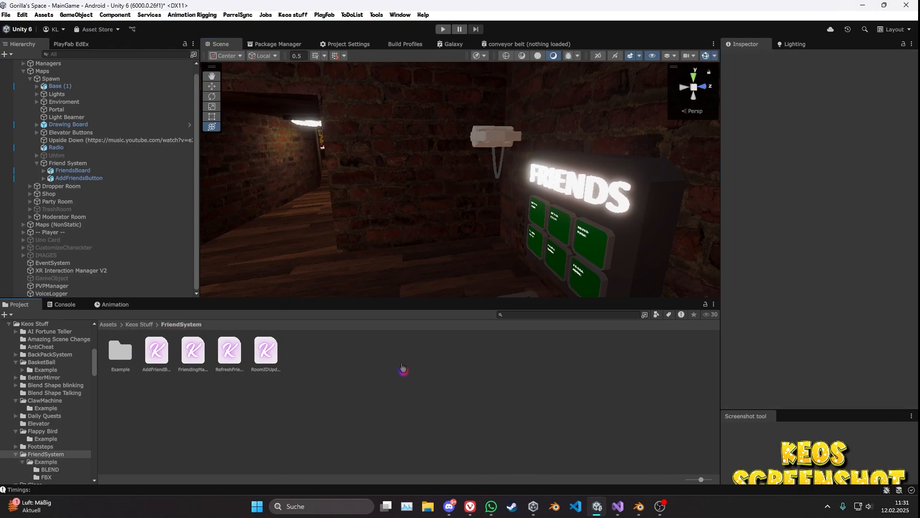
pyautogui.doubleClick(120, 350)
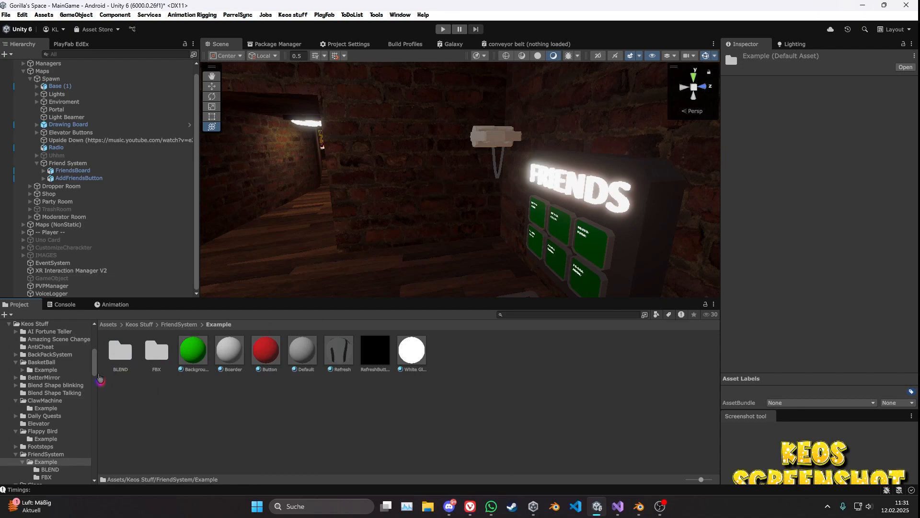
pyautogui.doubleClick(156, 350)
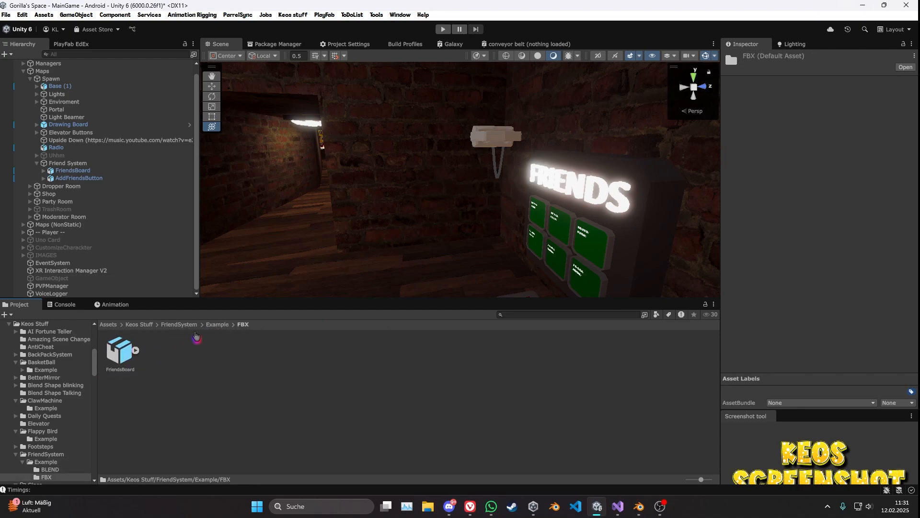
pyautogui.click(217, 324)
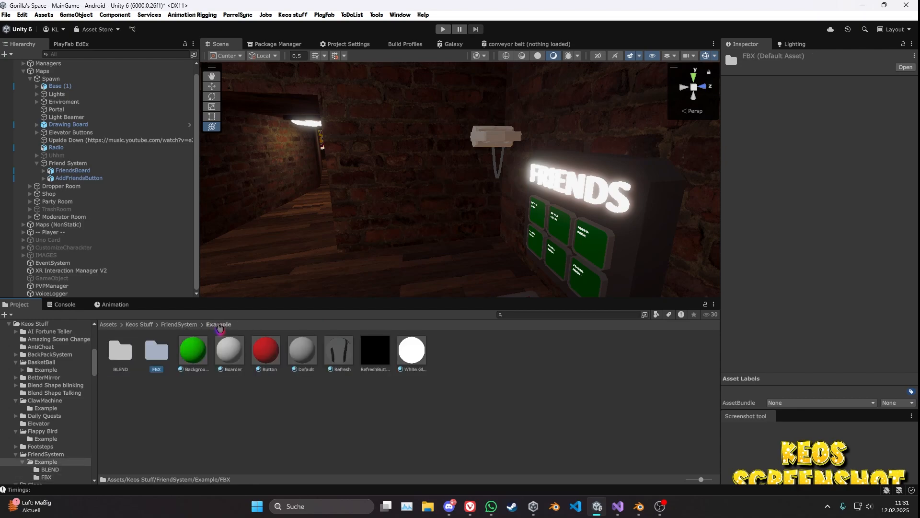
pyautogui.moveTo(329, 238)
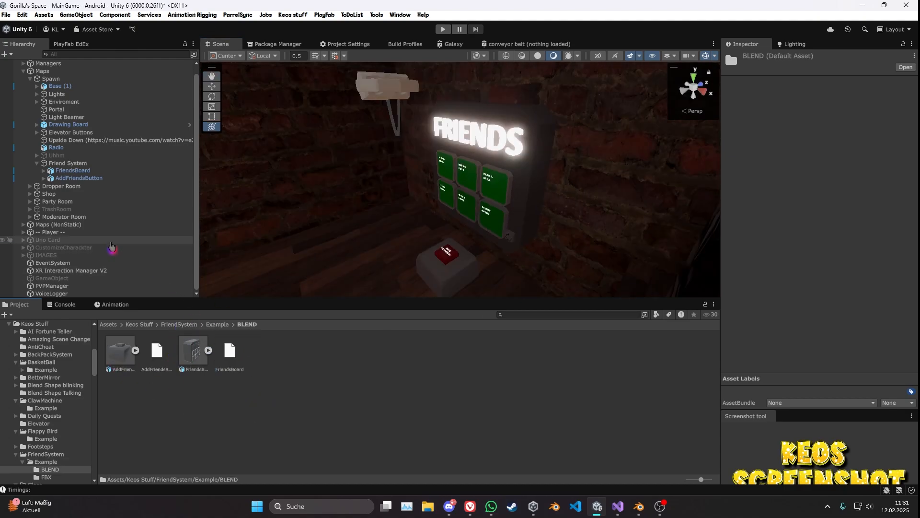
pyautogui.click(68, 163)
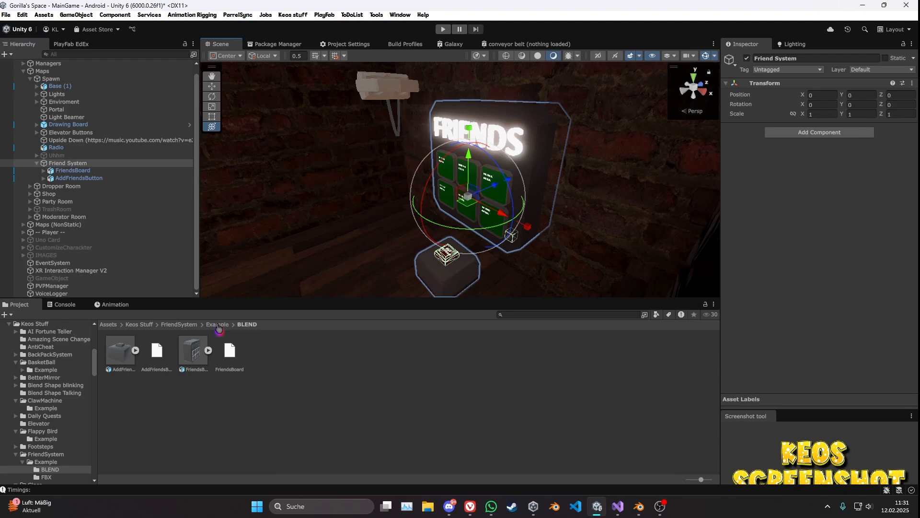
# Step: Enable Limit Friends on the FriendsBoard's Friending Manager, keeping the maximum at six
pyautogui.click(216, 324)
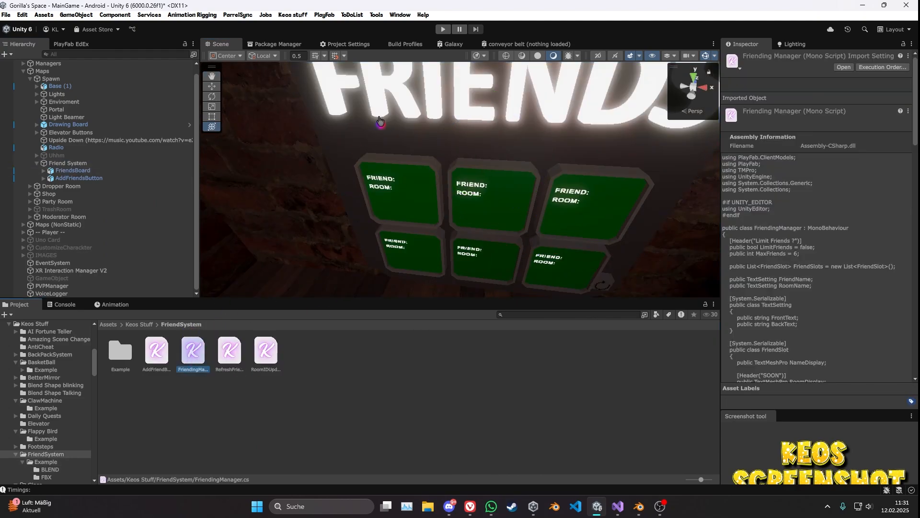
pyautogui.click(73, 170)
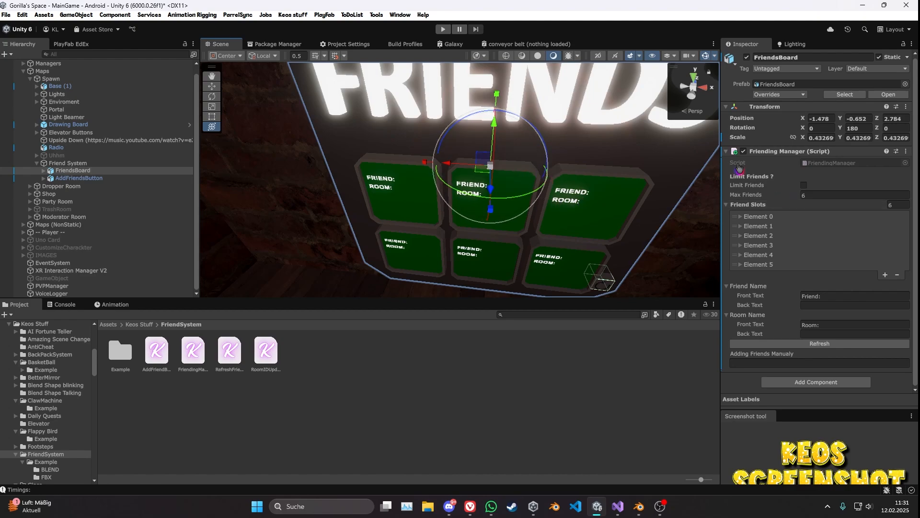
pyautogui.click(803, 185)
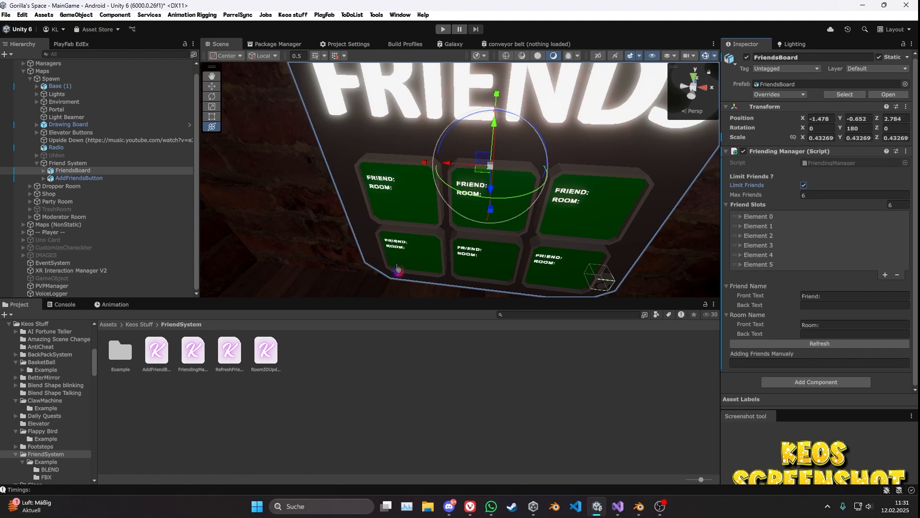
pyautogui.moveTo(373, 268)
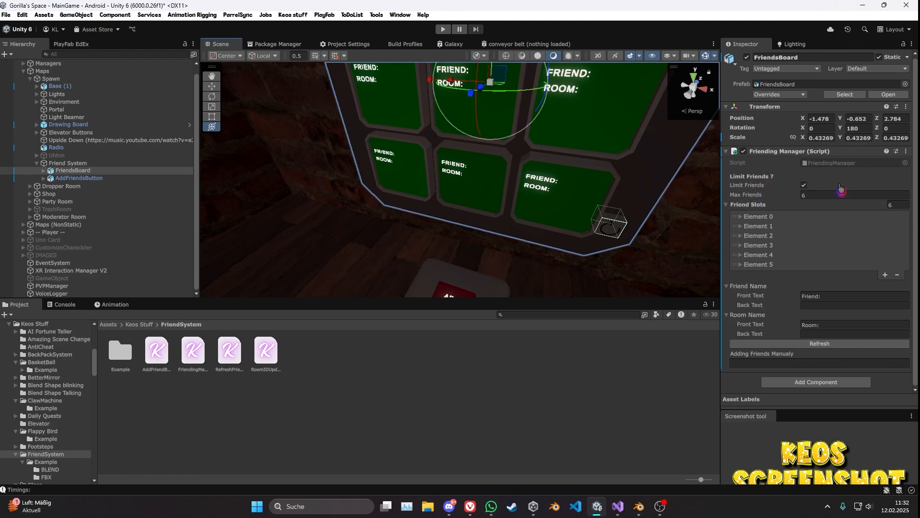
pyautogui.click(803, 185)
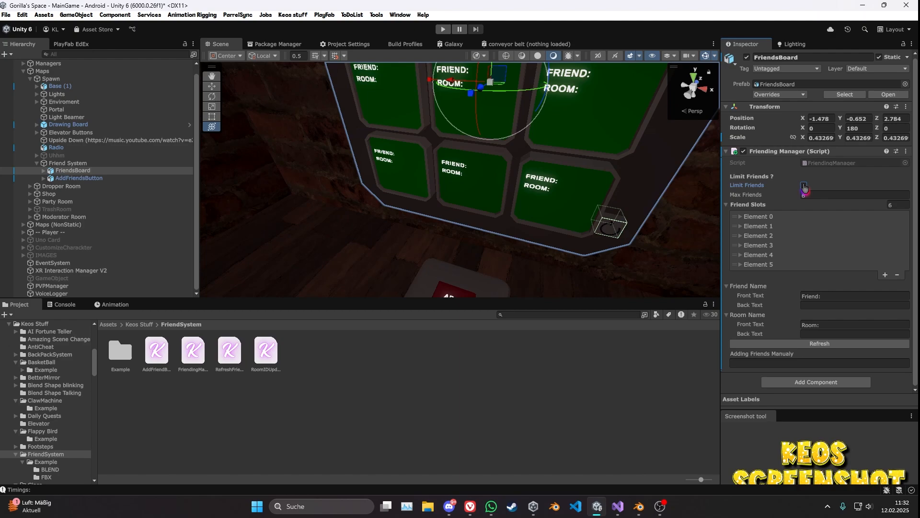
pyautogui.click(885, 275)
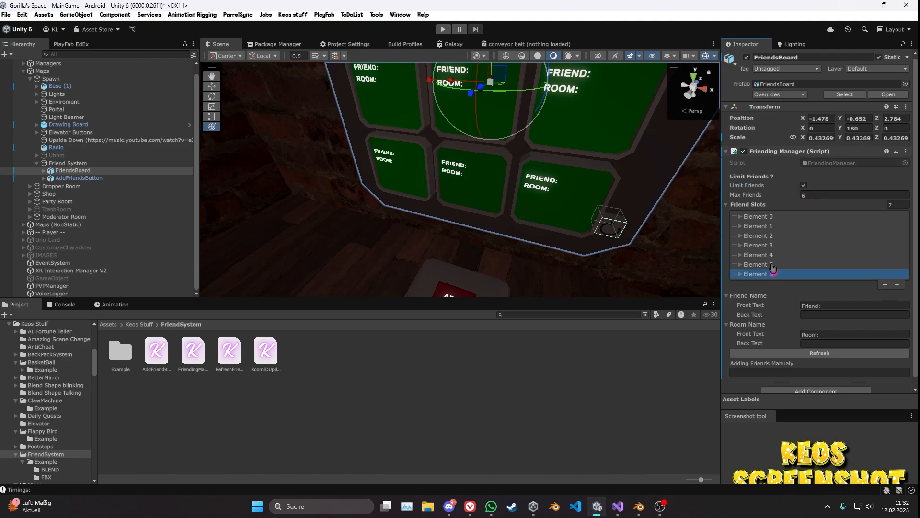
pyautogui.click(727, 275)
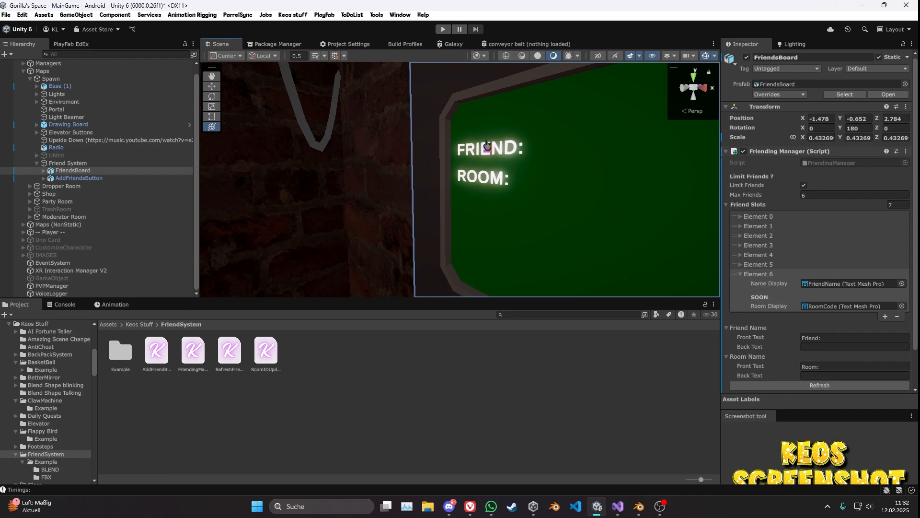
pyautogui.click(86, 193)
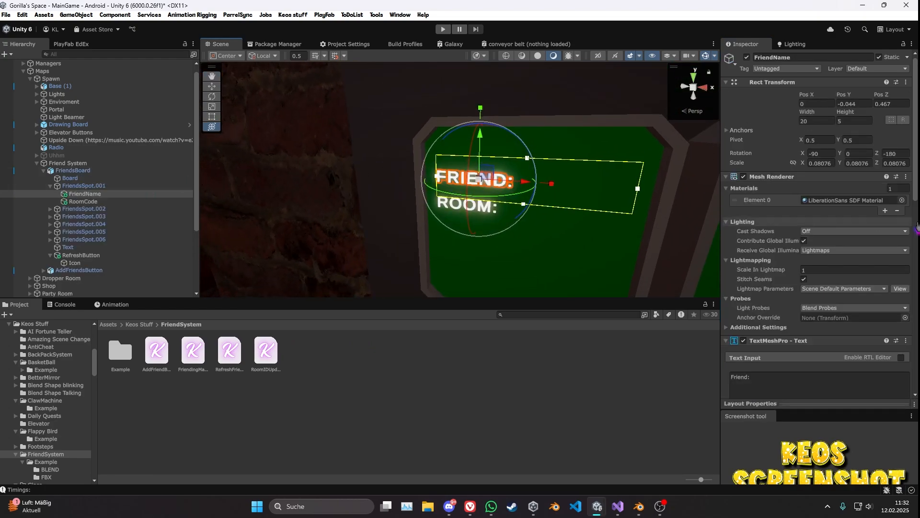
pyautogui.click(84, 202)
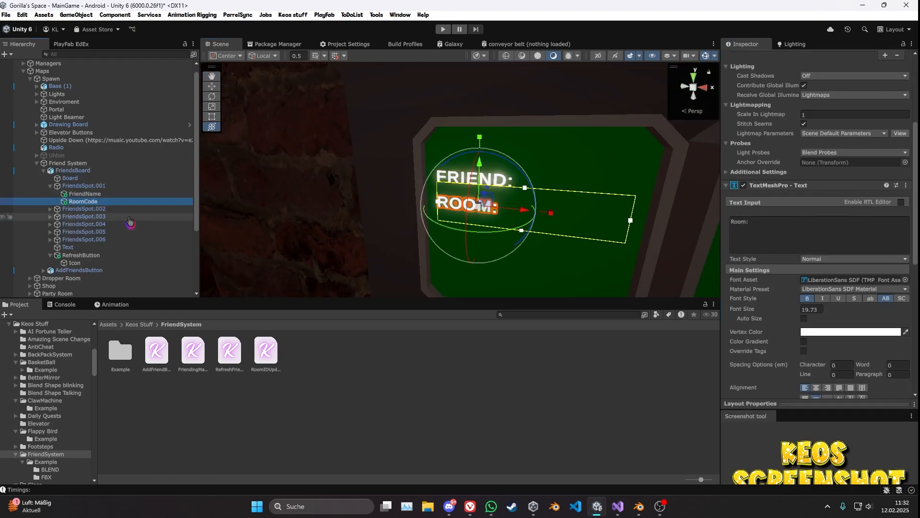
pyautogui.click(73, 170)
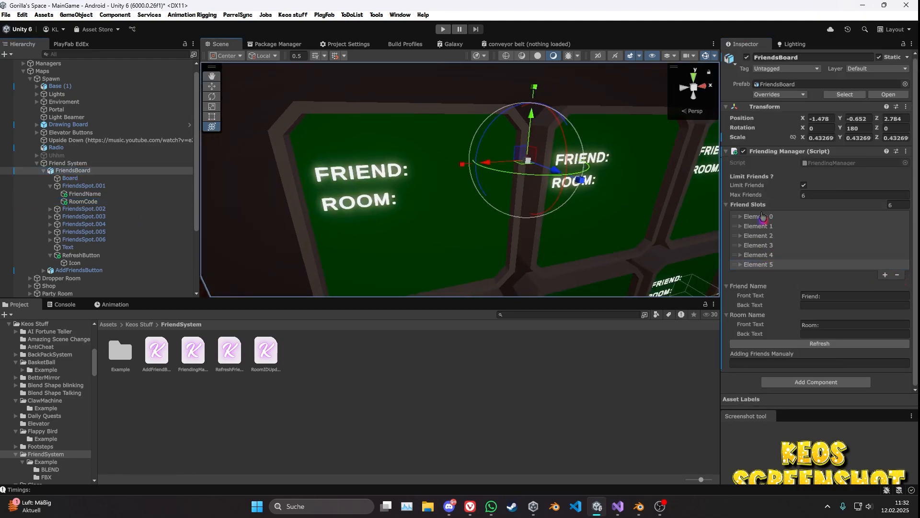
pyautogui.click(734, 216)
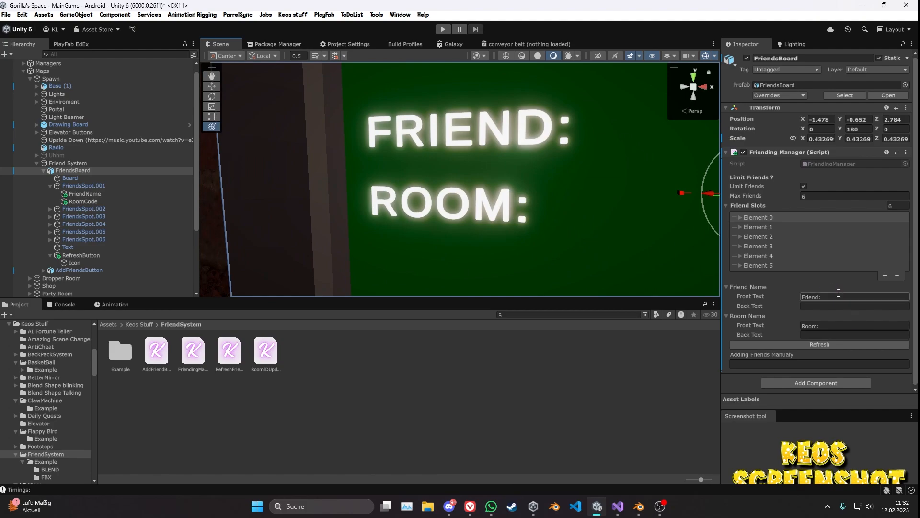
pyautogui.tripleClick(854, 296)
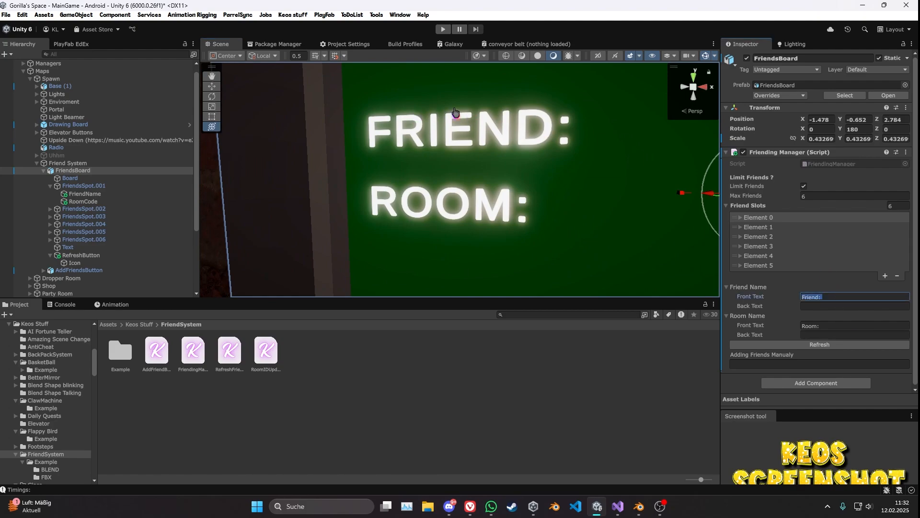
pyautogui.click(741, 264)
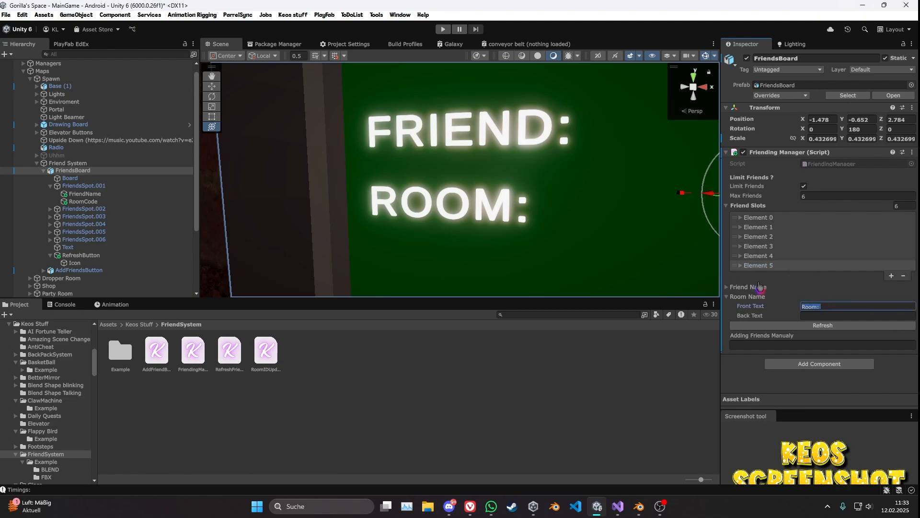
pyautogui.click(85, 194)
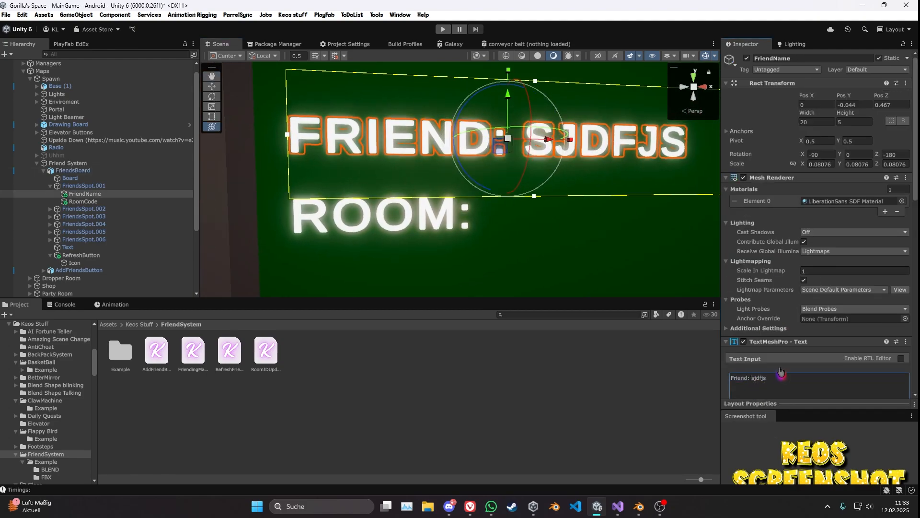
pyautogui.click(73, 171)
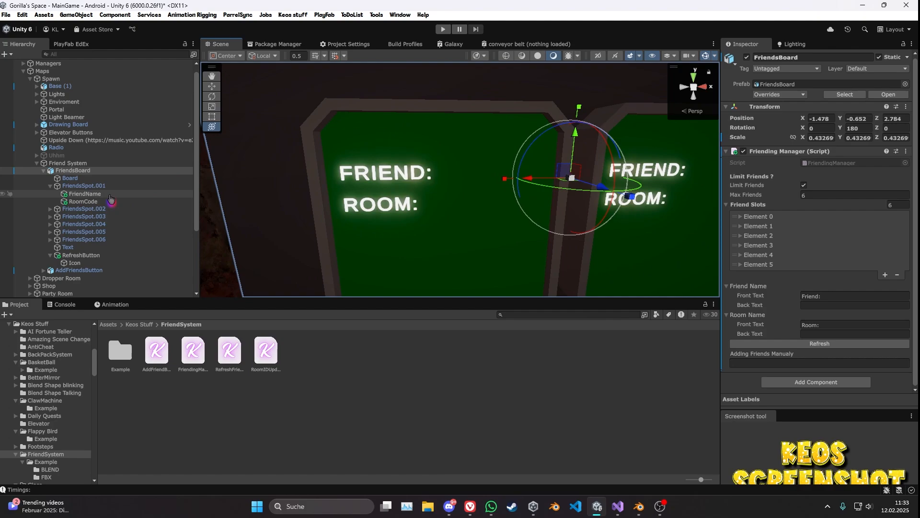
# Step: Enter the sample name 'peter' after the Friend: label on the first friend slot
pyautogui.click(85, 194)
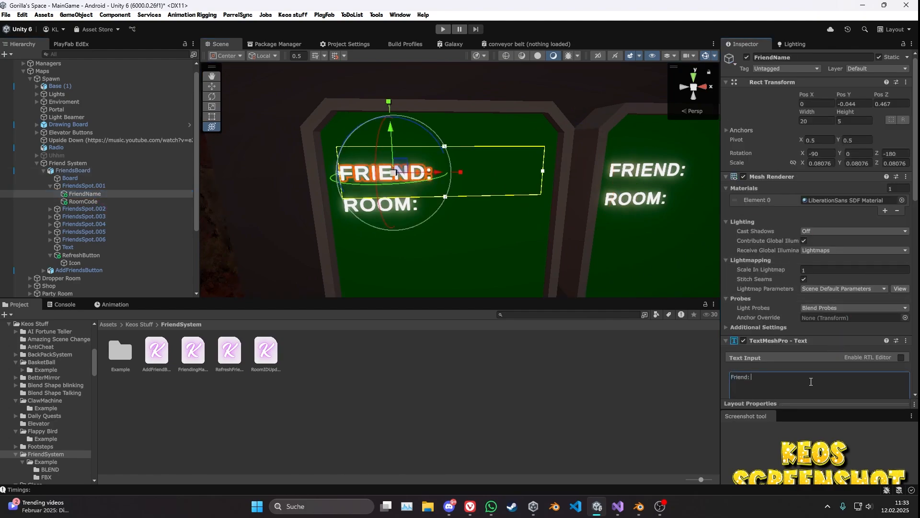
pyautogui.write('peter')
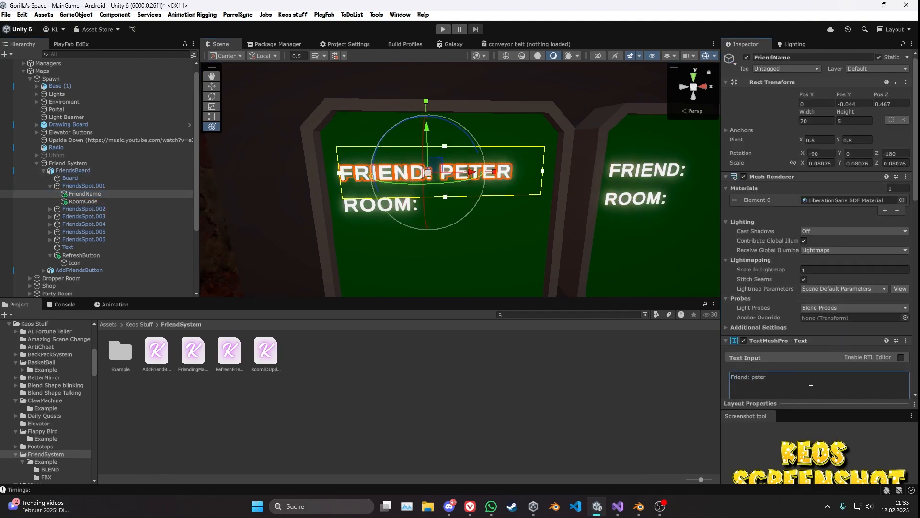
pyautogui.write('koe')
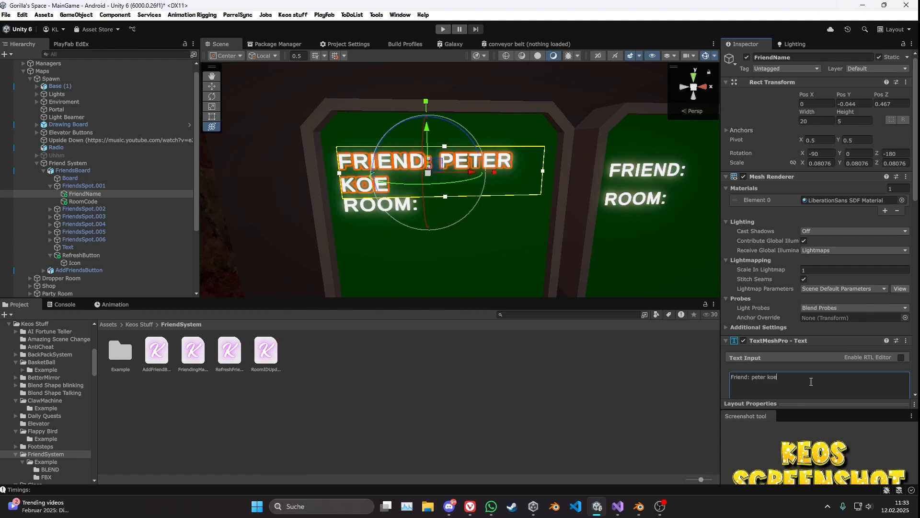
pyautogui.press('BackSpace')
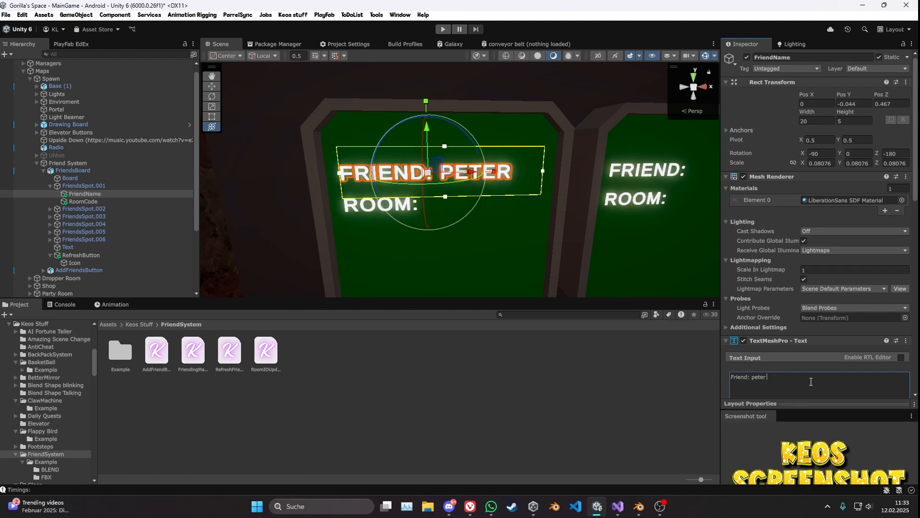
pyautogui.click(73, 171)
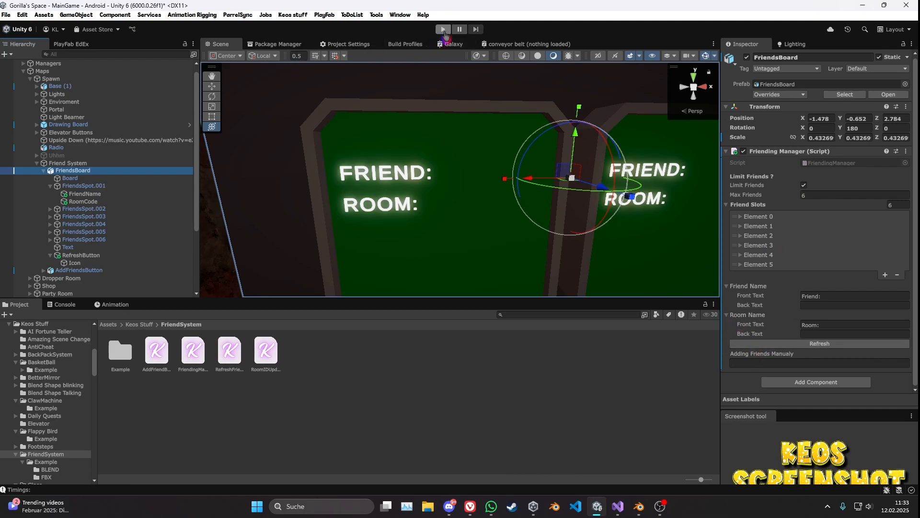
# Step: Play the scene twice and inspect the FriendsBoard filling with two friends and room numbers
pyautogui.click(443, 30)
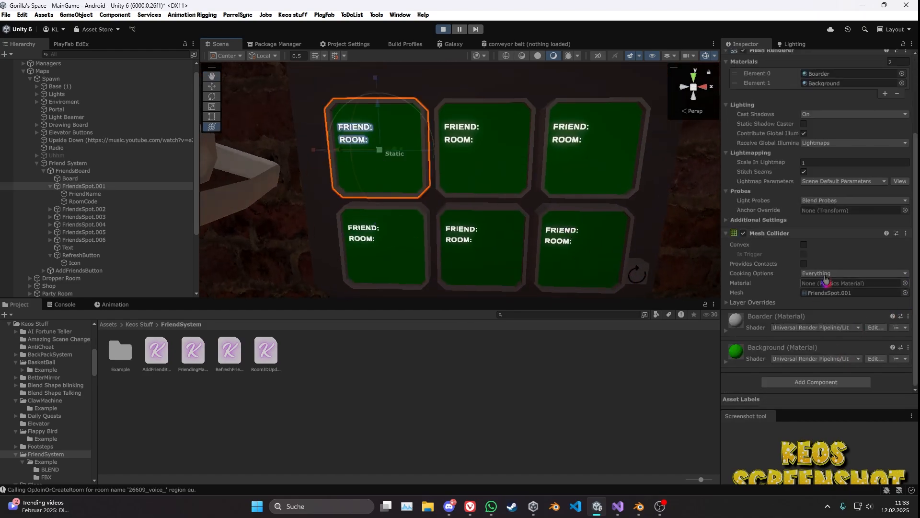
pyautogui.click(72, 170)
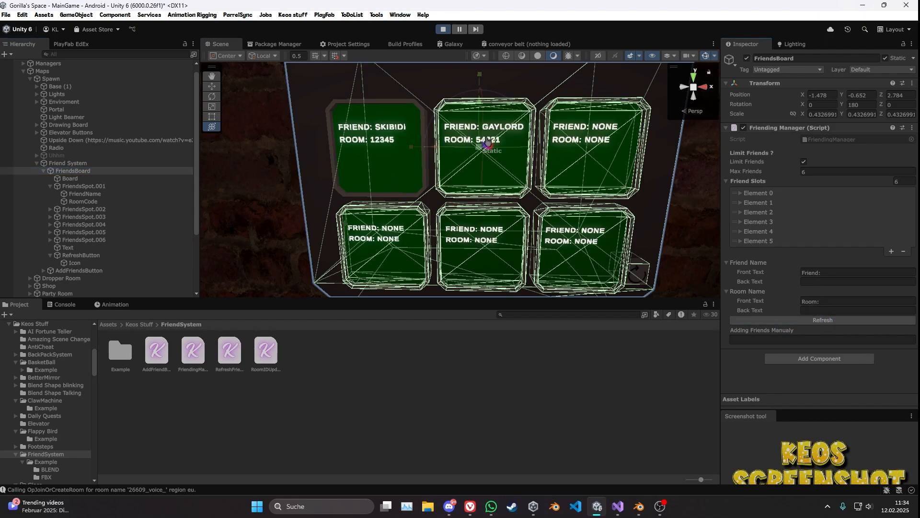
pyautogui.moveTo(533, 102)
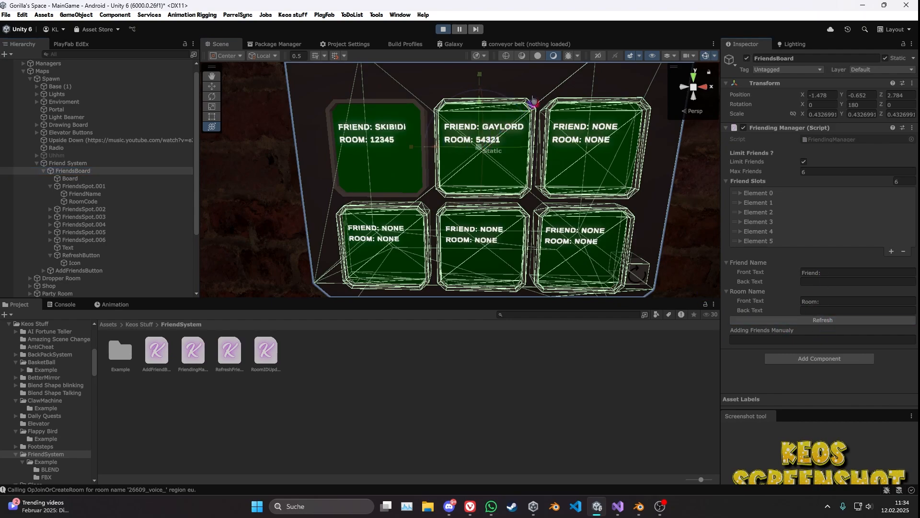
pyautogui.moveTo(454, 202)
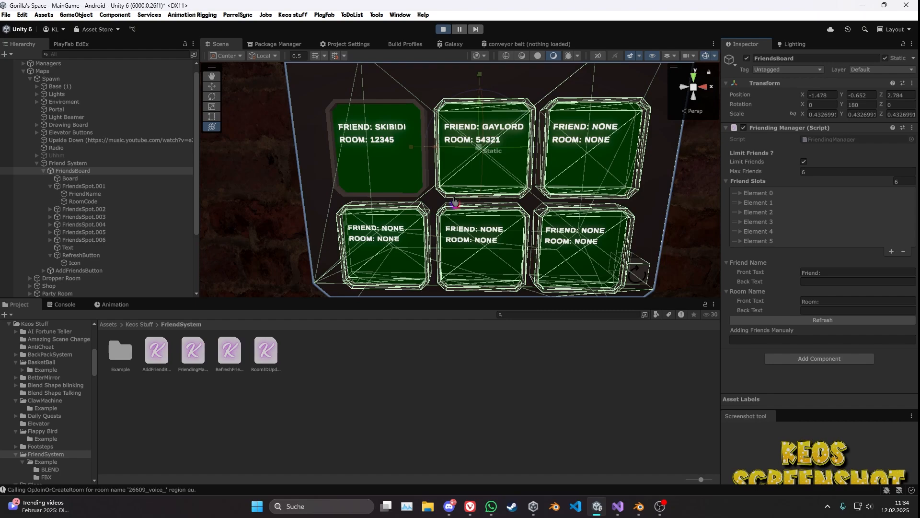
pyautogui.moveTo(780, 231)
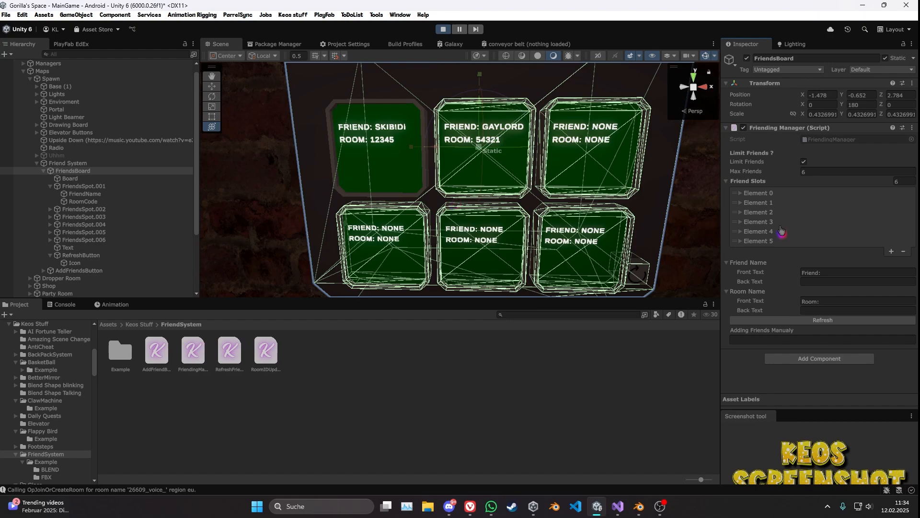
pyautogui.click(443, 30)
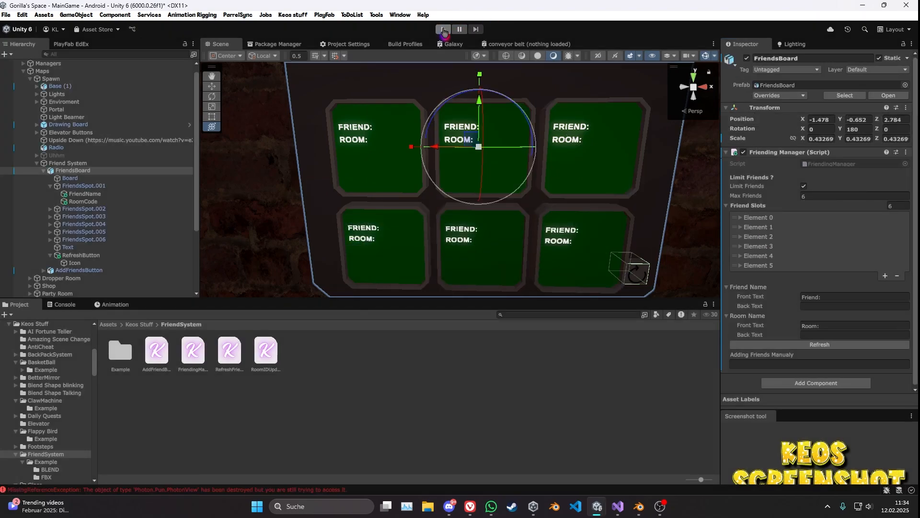
pyautogui.click(442, 30)
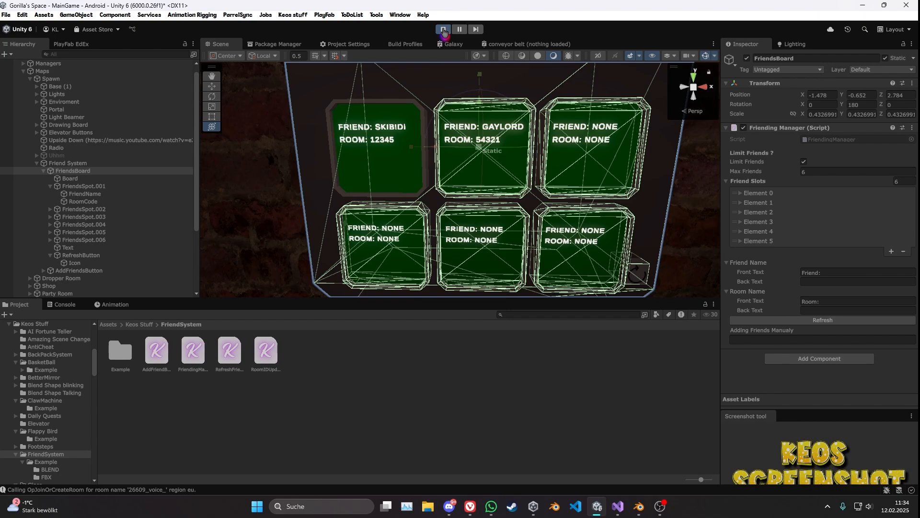
pyautogui.click(442, 30)
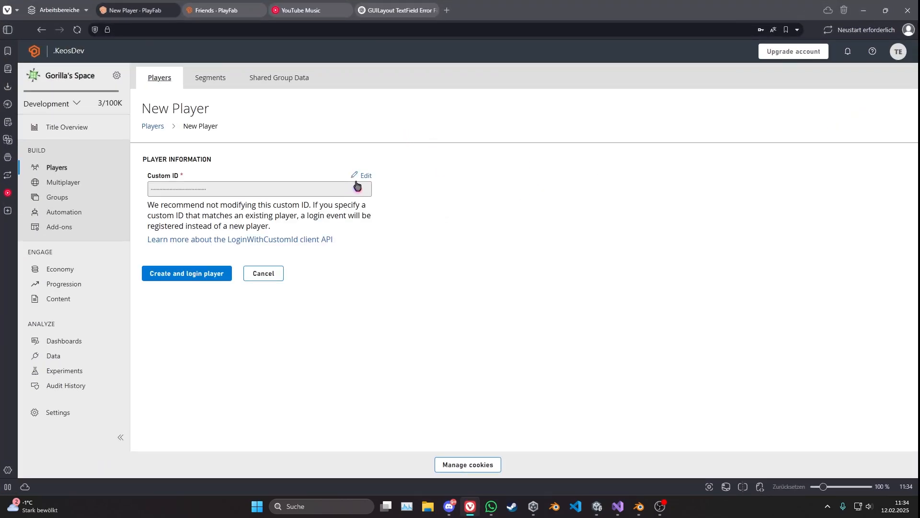
# Step: Create and log in a new PlayFab player with the display name Peter
pyautogui.click(363, 177)
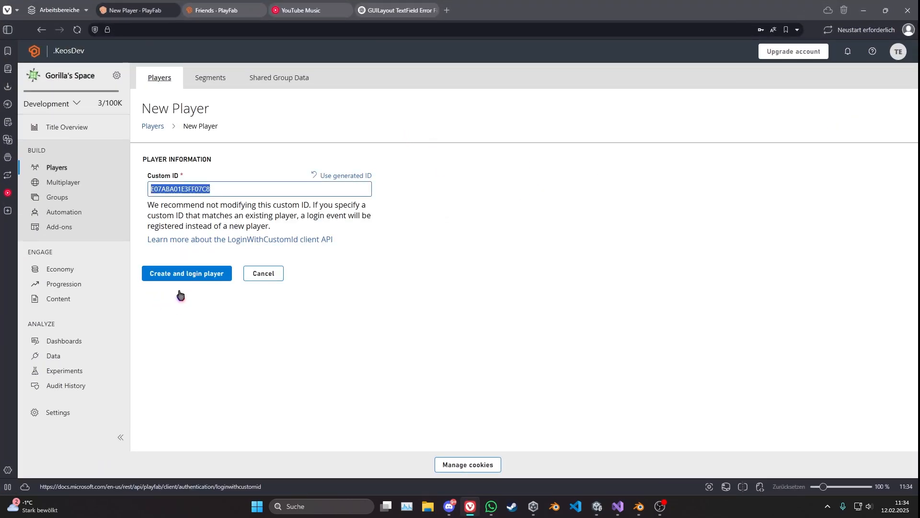
pyautogui.click(187, 273)
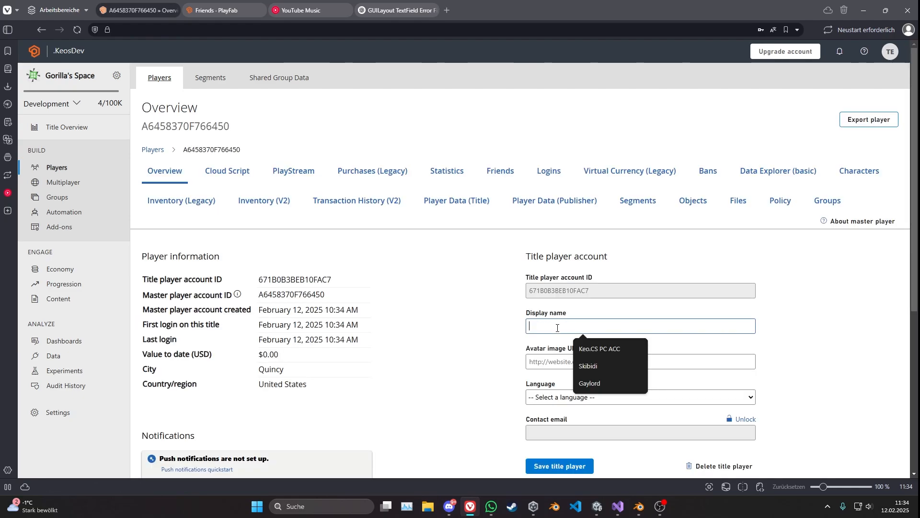
pyautogui.write('Peter')
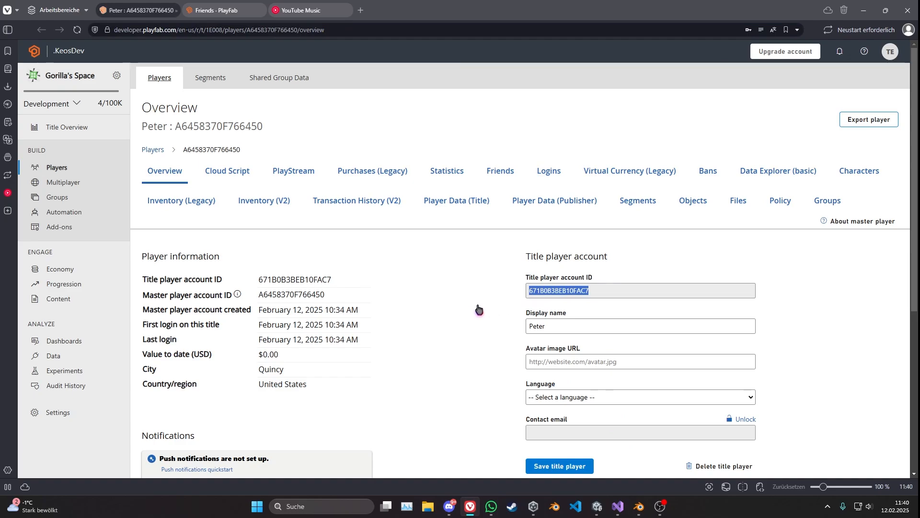
pyautogui.scroll(-3)
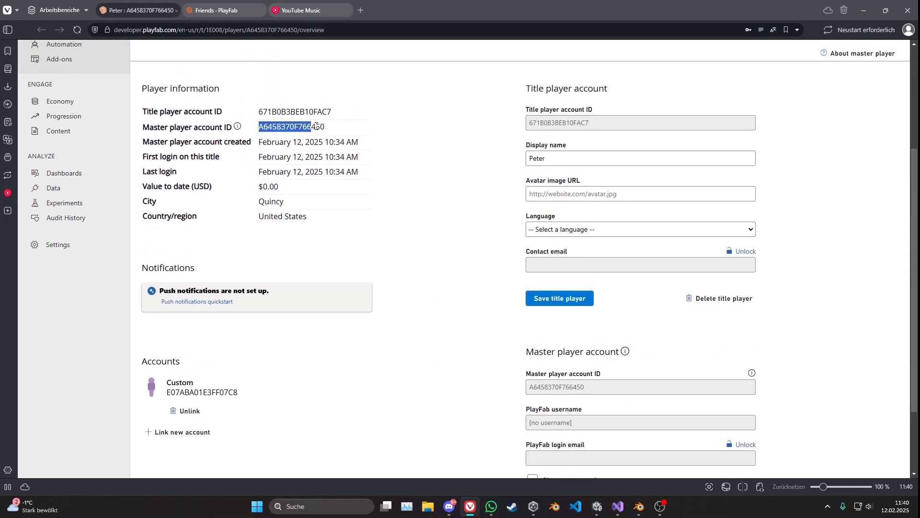
# Step: Create and log in a second player and copy its master account ID
pyautogui.click(57, 167)
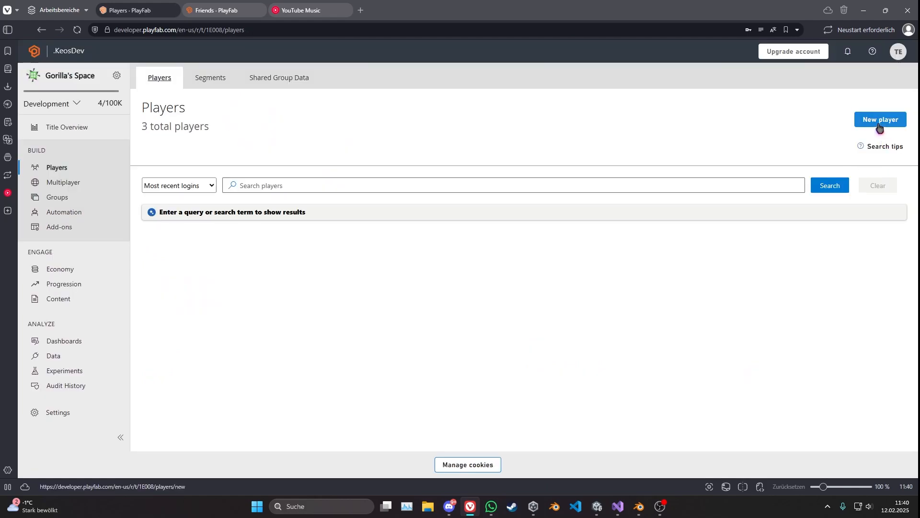
pyautogui.click(880, 119)
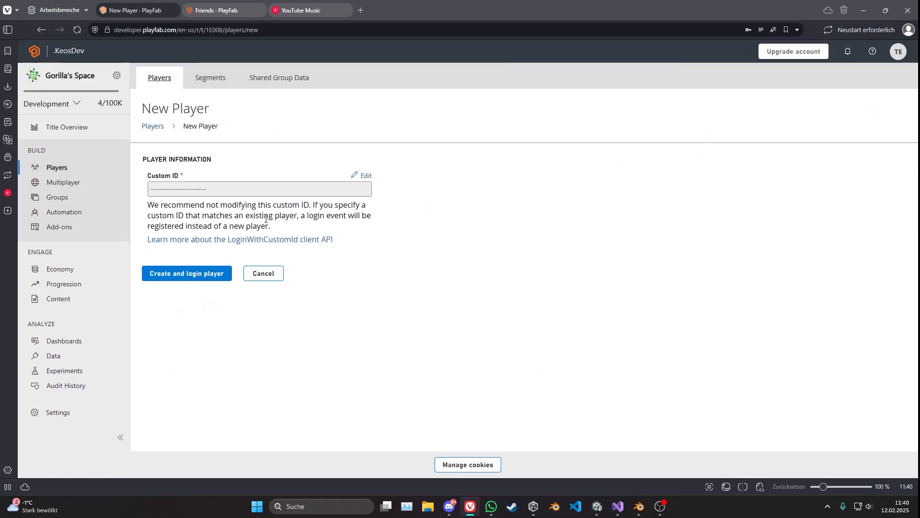
pyautogui.click(186, 273)
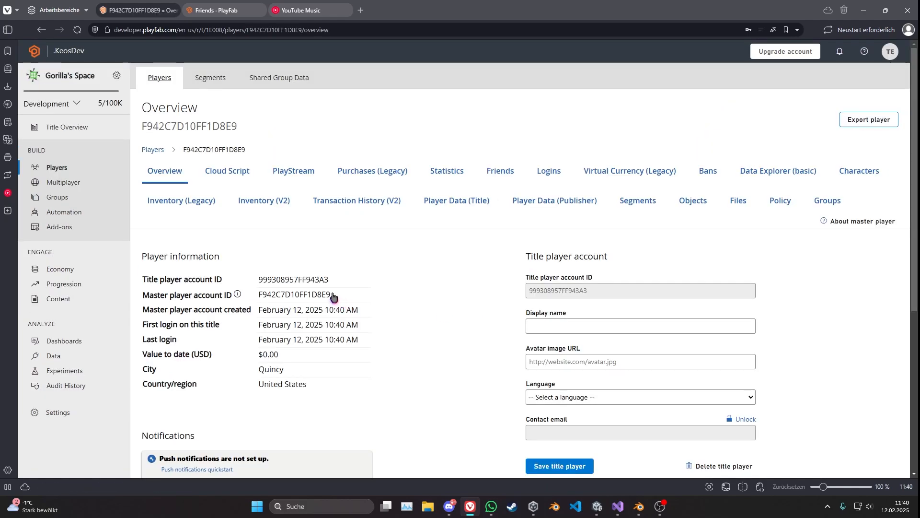
pyautogui.click(639, 326)
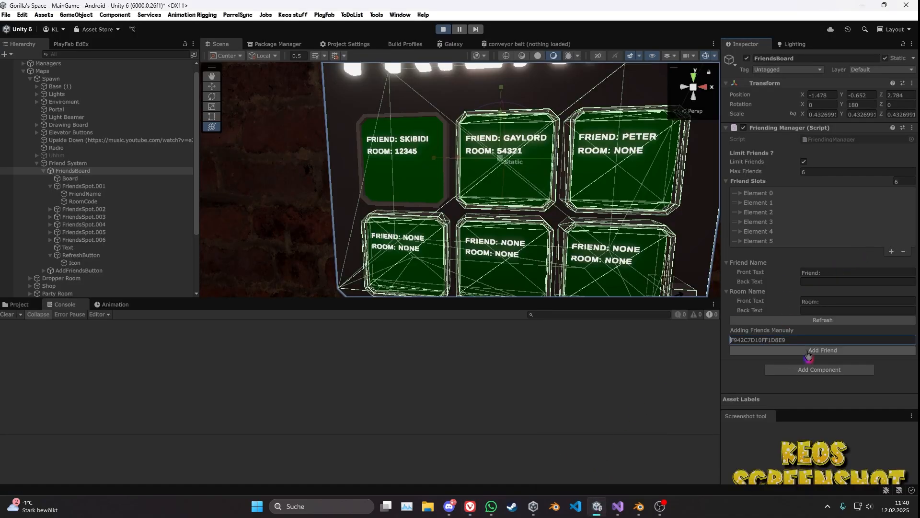
# Step: Add the pasted player ID as a friend, then select the RefreshButton object
pyautogui.click(822, 350)
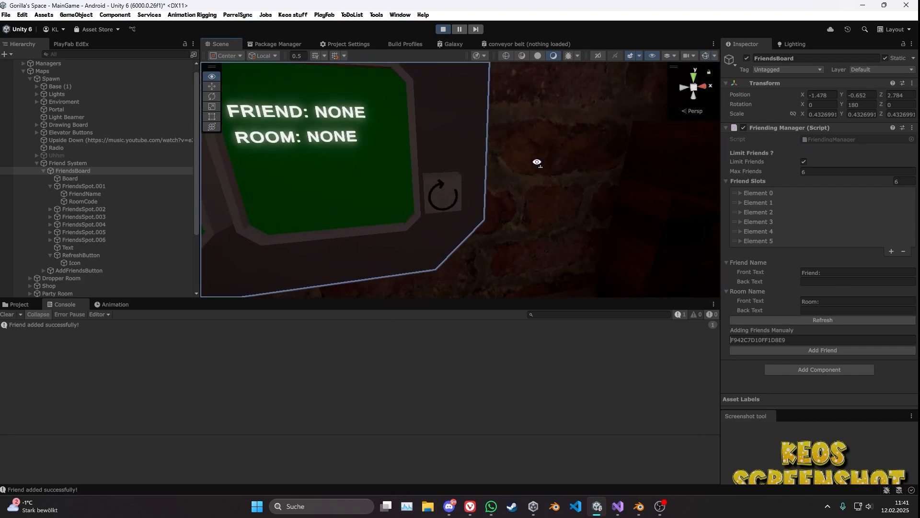
pyautogui.click(83, 255)
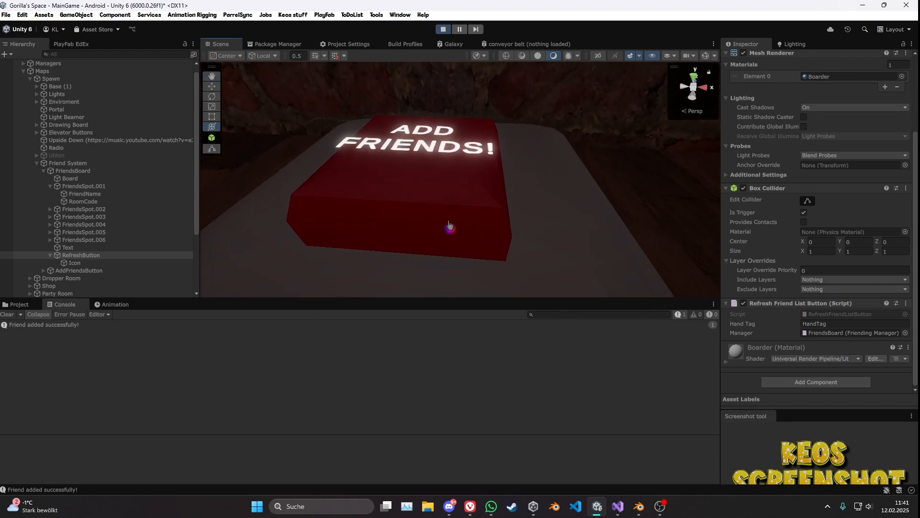
# Step: Link AddFriend's button to the FriendsBoard manager and select its Text (TMP) label
pyautogui.click(80, 269)
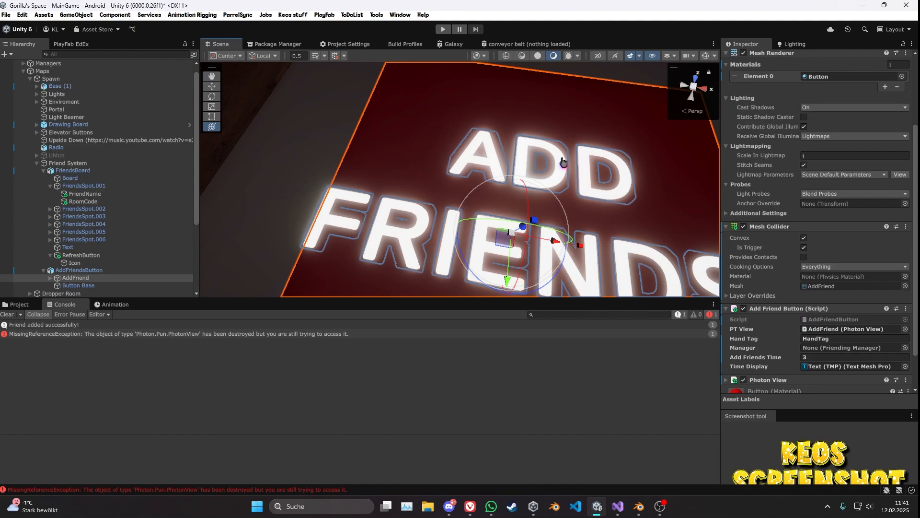
pyautogui.moveTo(913, 356)
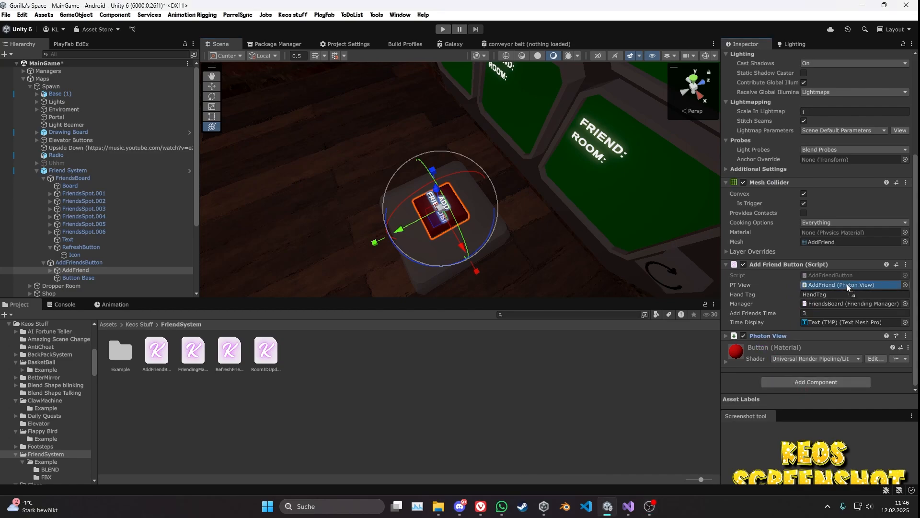
pyautogui.moveTo(873, 259)
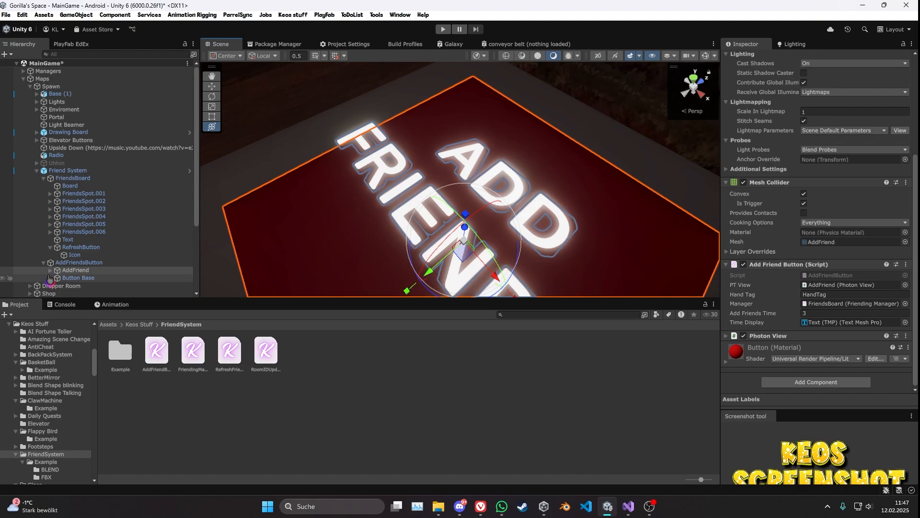
pyautogui.click(75, 269)
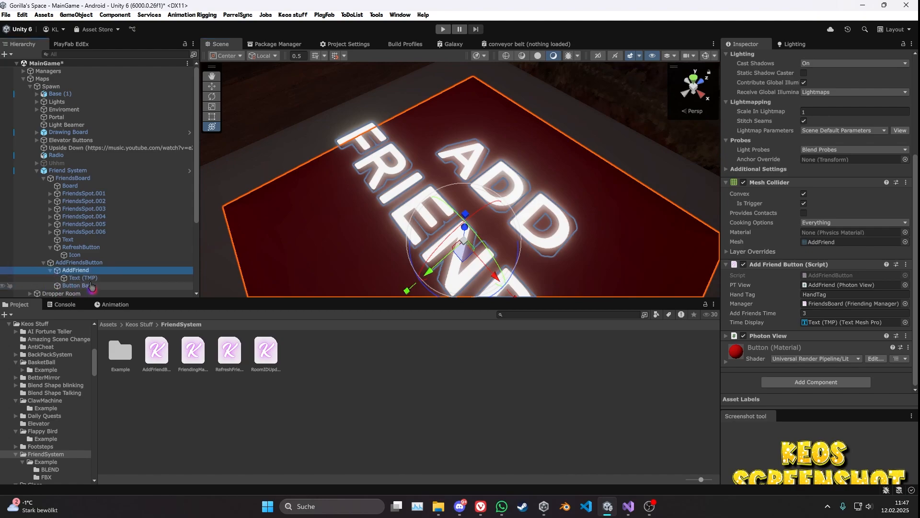
pyautogui.click(82, 278)
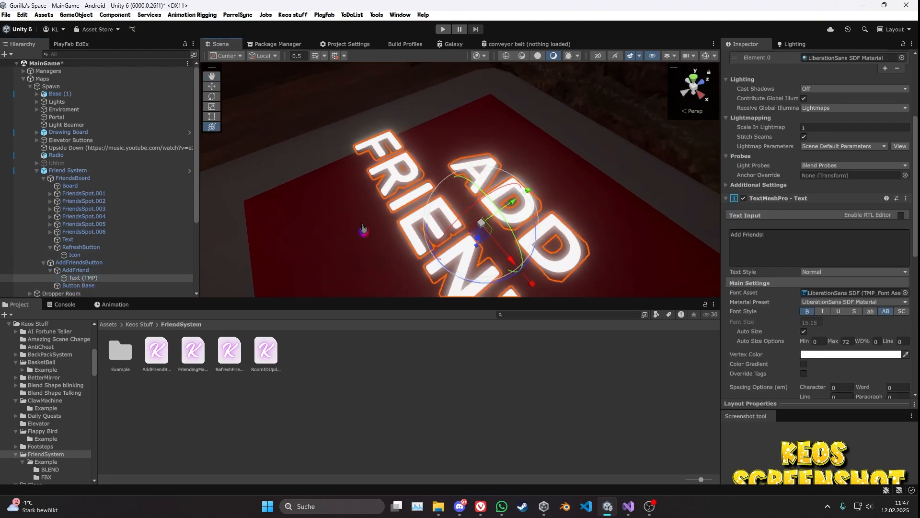
pyautogui.click(265, 350)
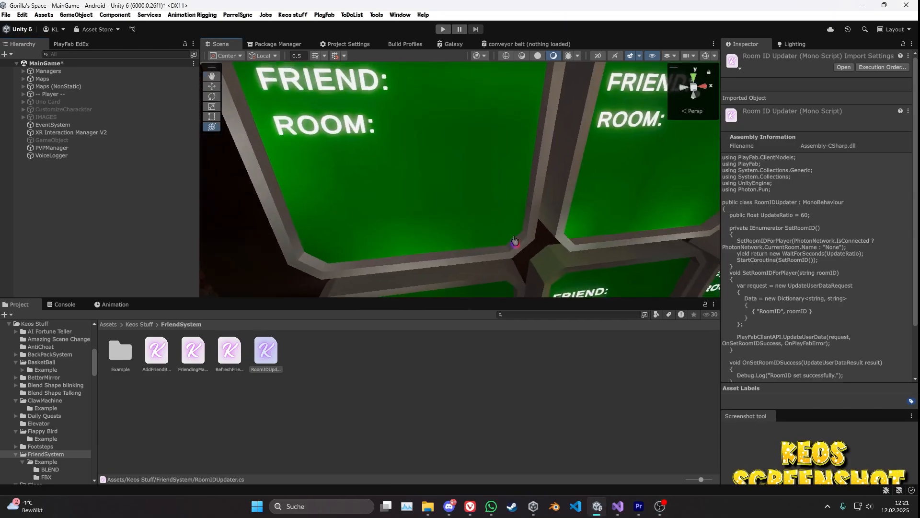
# Step: Create an empty RoomID object under Managers carrying the Room ID Updater script
pyautogui.click(23, 71)
pyautogui.write('Roo')
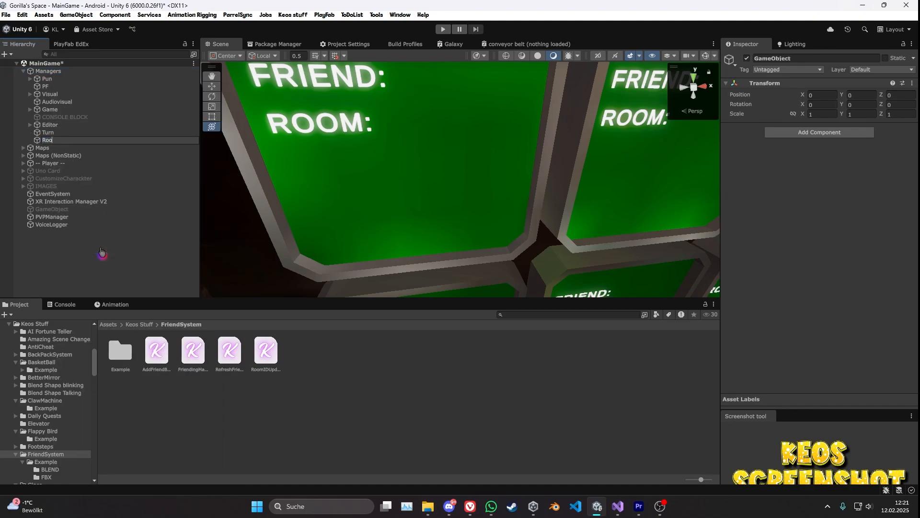
pyautogui.click(47, 140)
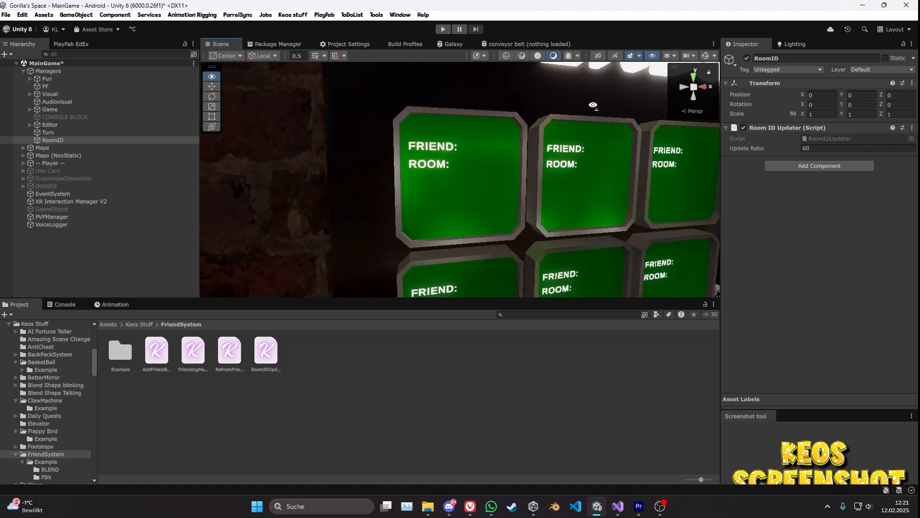
pyautogui.click(82, 278)
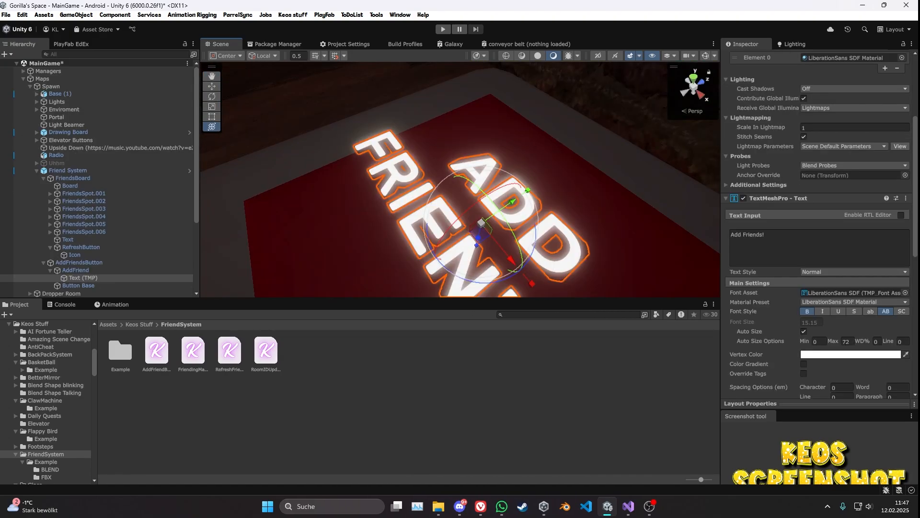